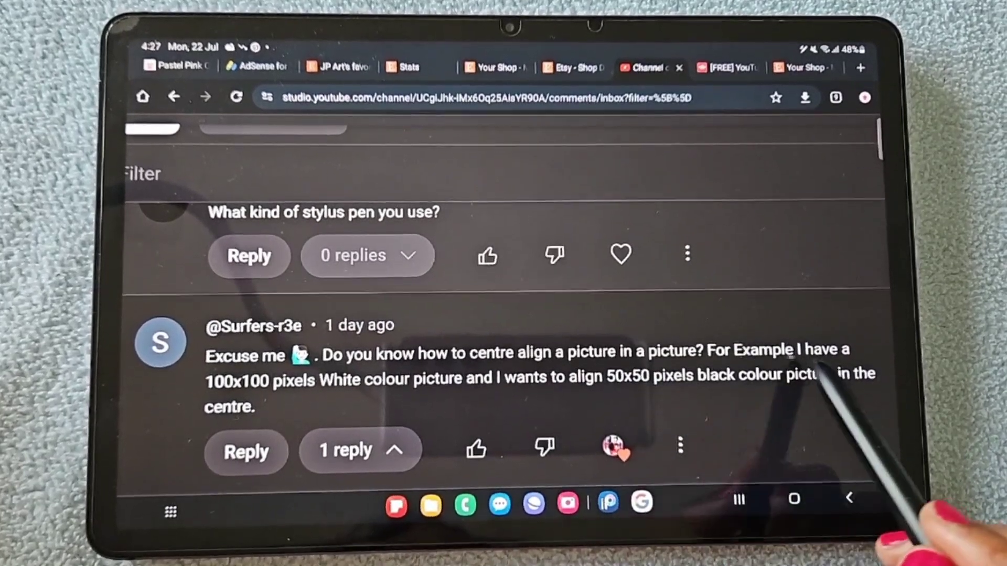
{"action": "mouse_move", "coordinate": [418, 411]}
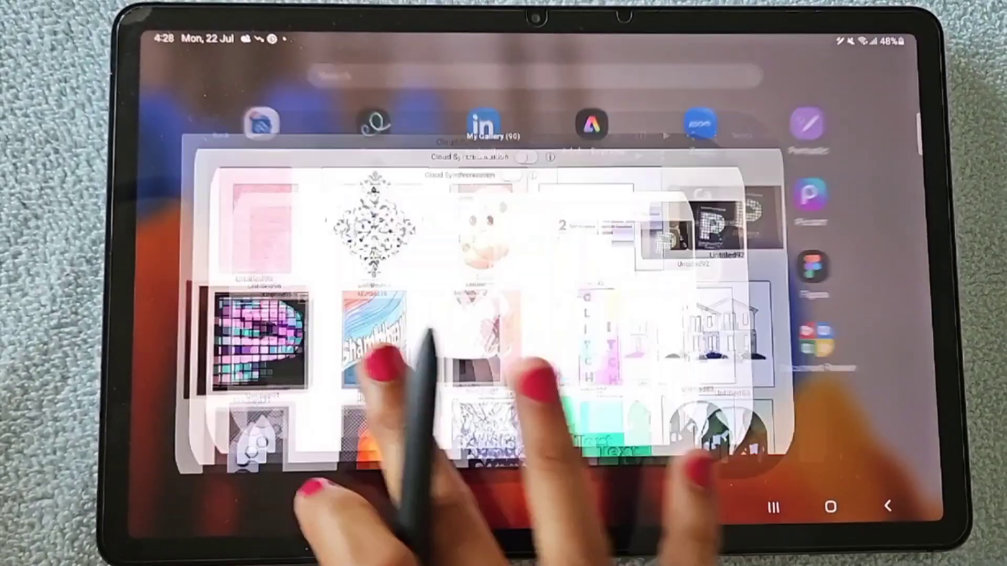
Create a new blank white canvas from My Gallery
{"action": "left_click", "coordinate": [698, 68]}
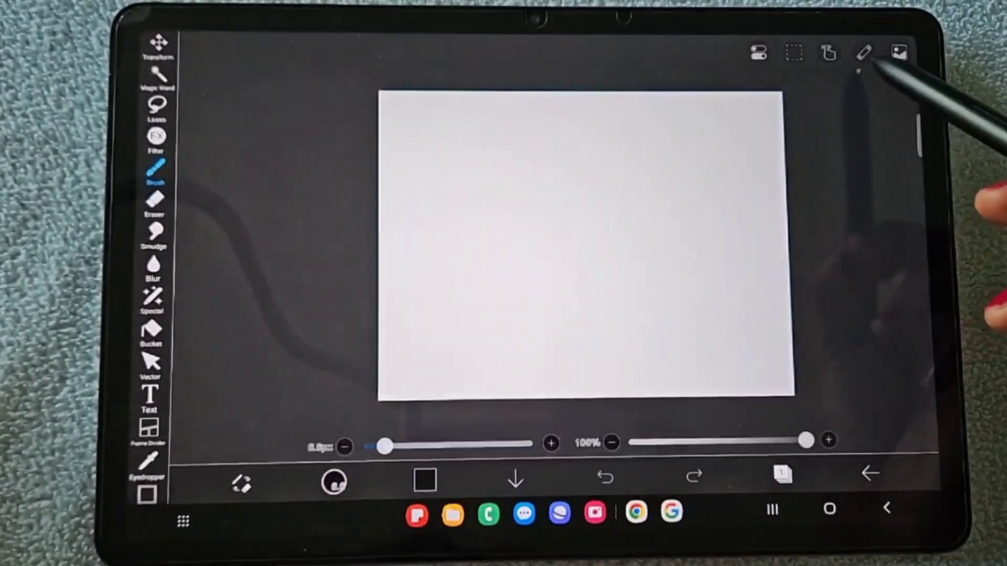
Draw a large black square, then a smaller magenta square to its right
{"action": "left_click", "coordinate": [829, 52]}
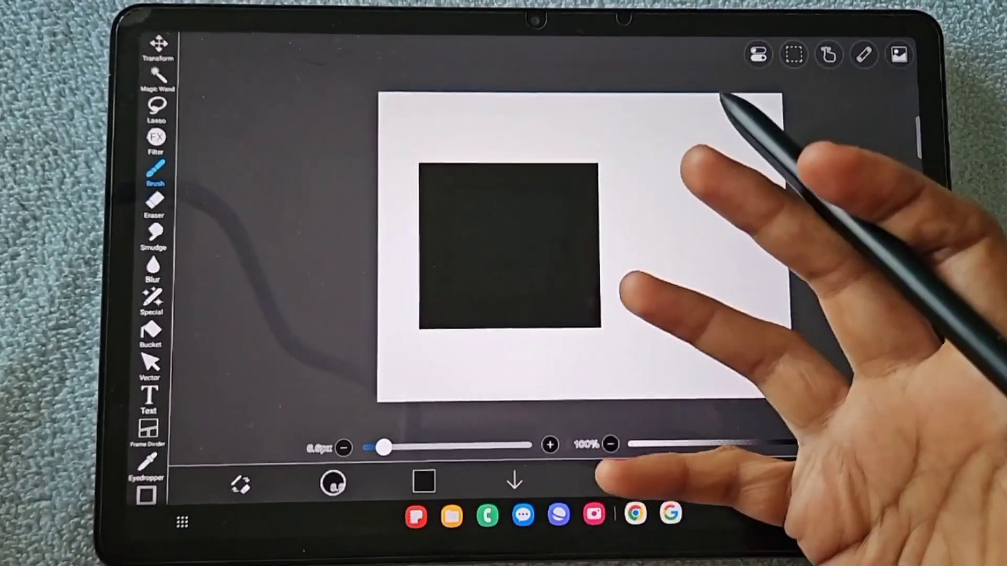
{"action": "left_click", "coordinate": [900, 54]}
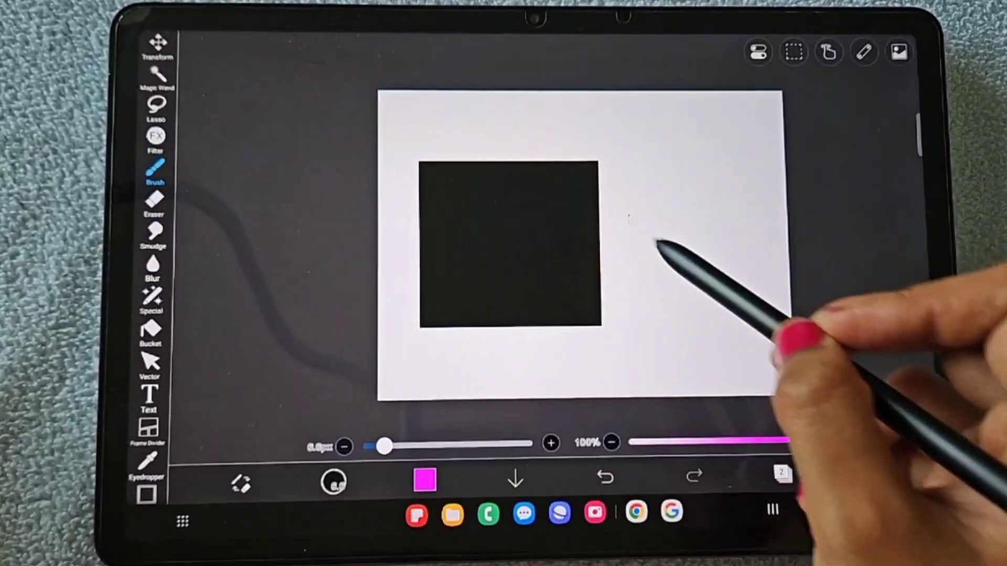
{"action": "left_click_drag", "start_coordinate": [632, 218], "coordinate": [726, 321]}
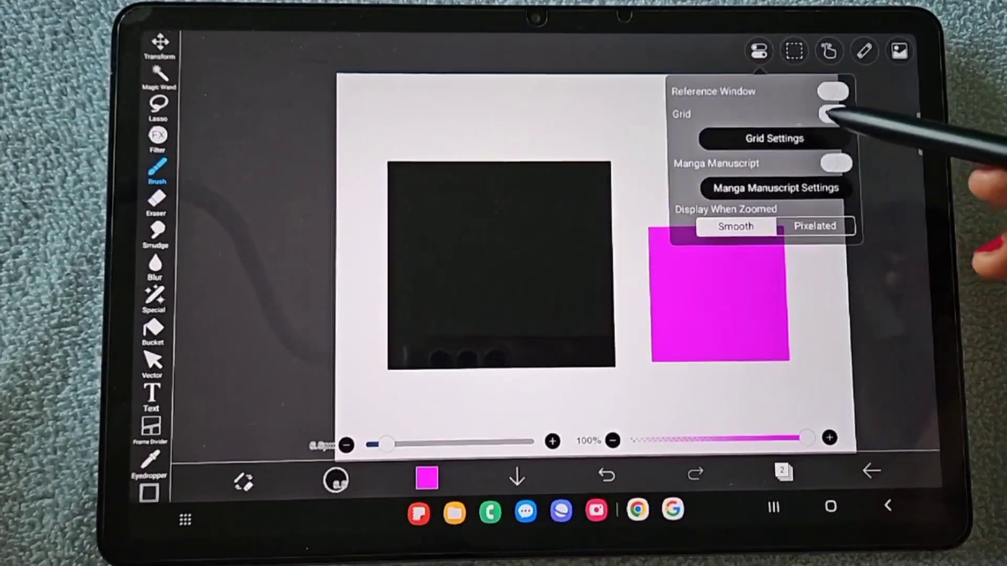
Turn the canvas grid on and back off, then bring up the filter list
{"action": "left_click", "coordinate": [833, 117]}
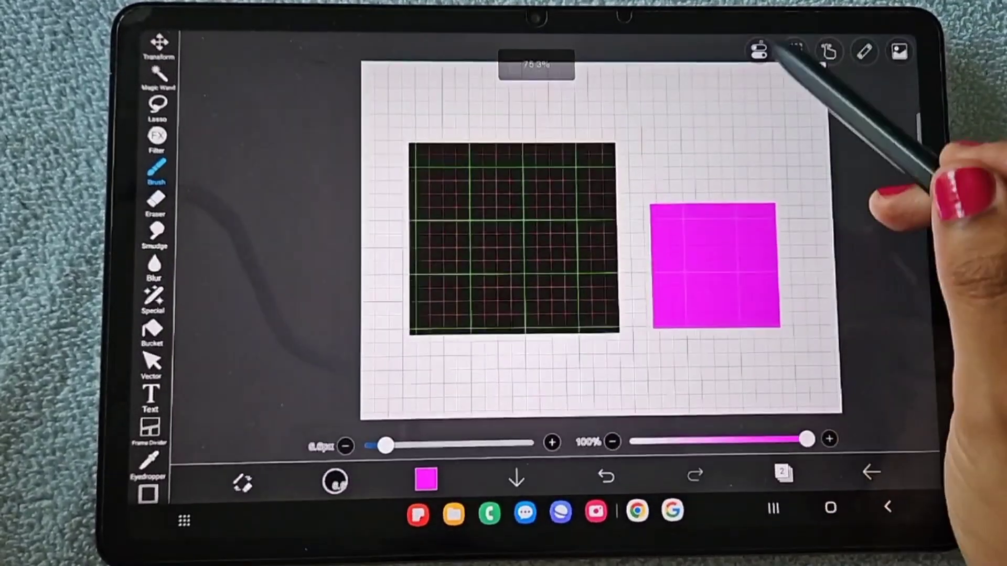
{"action": "left_click", "coordinate": [758, 50]}
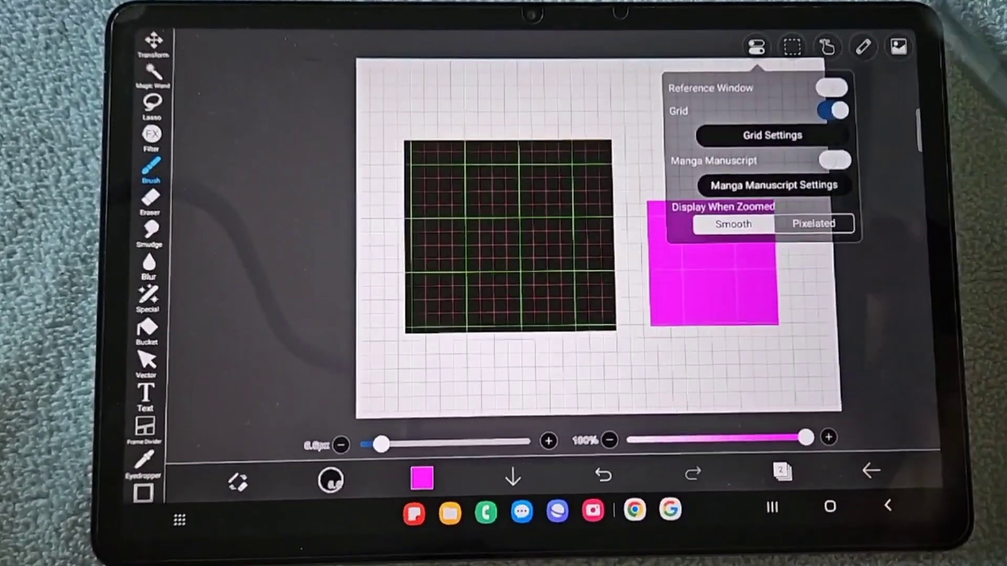
{"action": "left_click", "coordinate": [832, 111]}
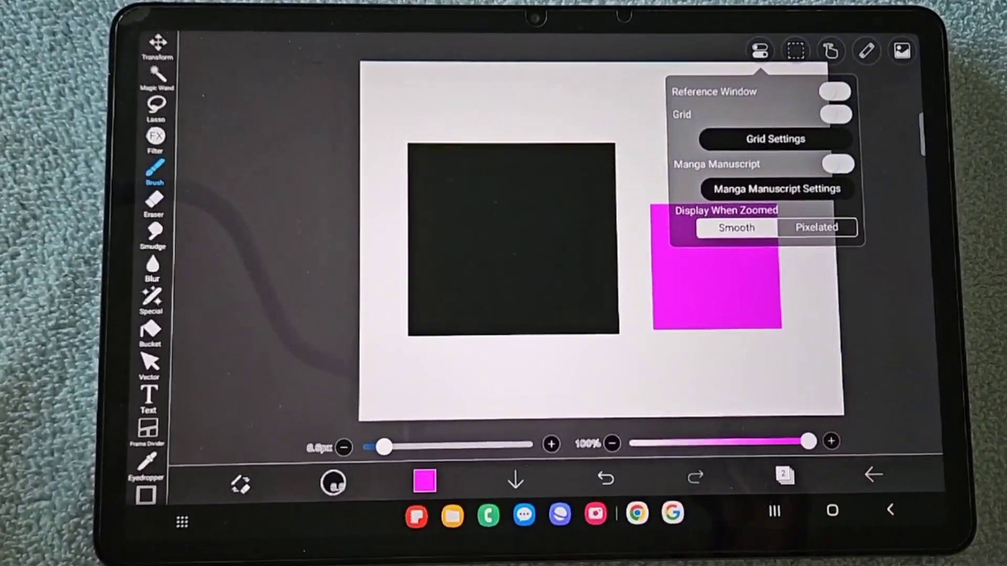
{"action": "left_click", "coordinate": [736, 228]}
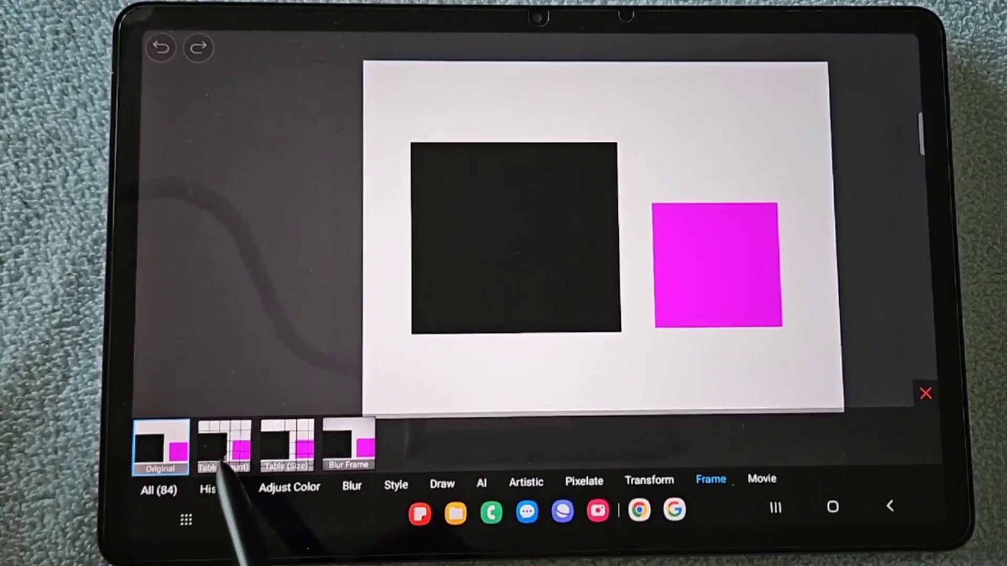
Apply the Table (Count) frame filter with 4 columns and 4 rows
{"action": "left_click", "coordinate": [223, 447]}
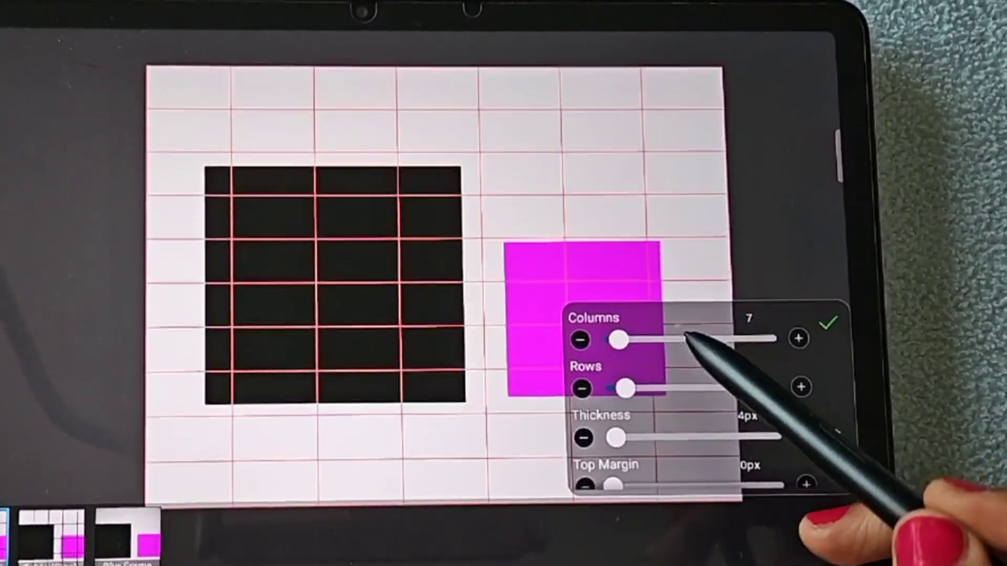
{"action": "left_click_drag", "start_coordinate": [619, 340], "coordinate": [641, 340]}
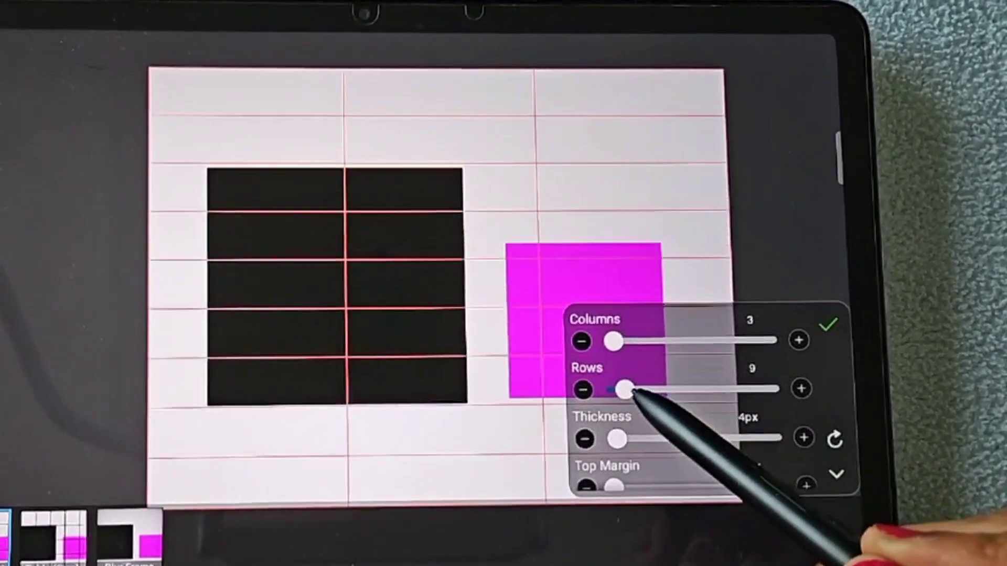
{"action": "left_click_drag", "start_coordinate": [642, 389], "coordinate": [613, 388]}
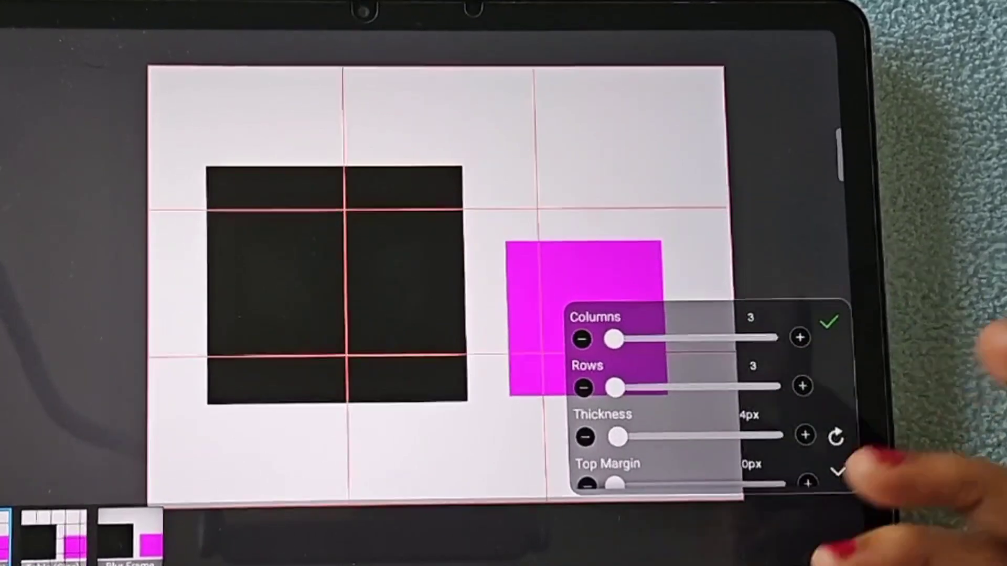
{"action": "left_click_drag", "start_coordinate": [615, 339], "coordinate": [626, 339]}
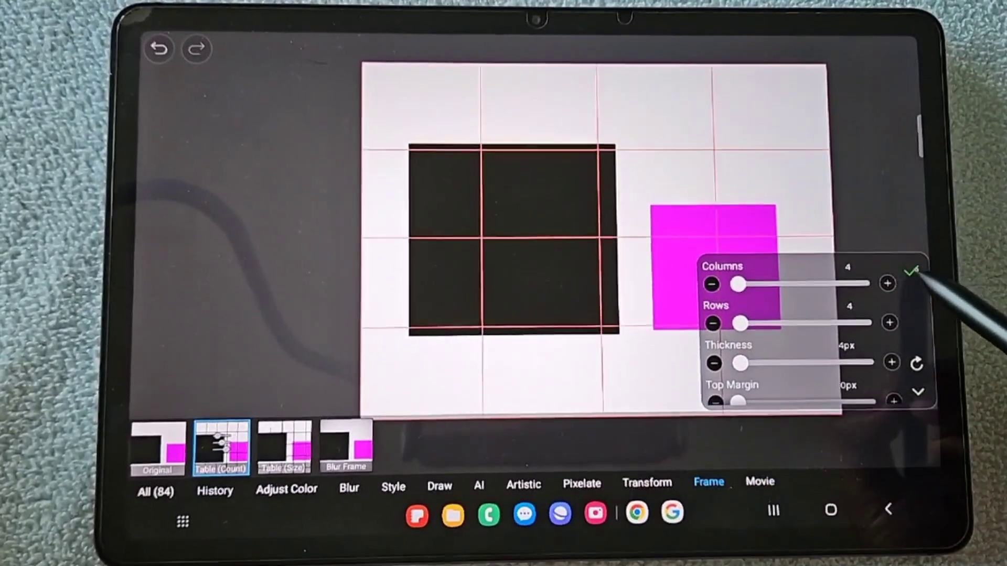
{"action": "left_click", "coordinate": [913, 270]}
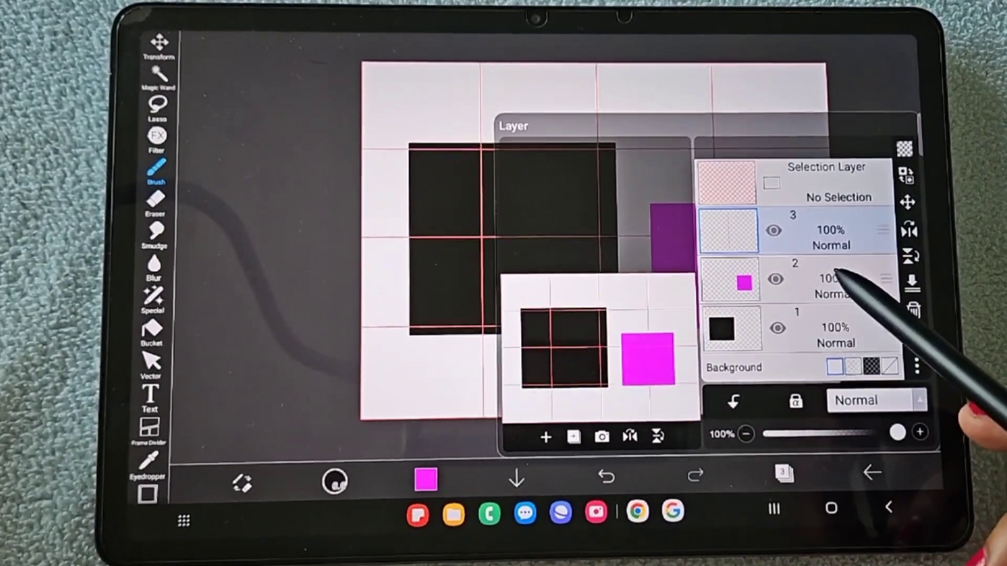
Select the black square's layer and translate it onto the grid's centre lines
{"action": "left_click", "coordinate": [774, 231]}
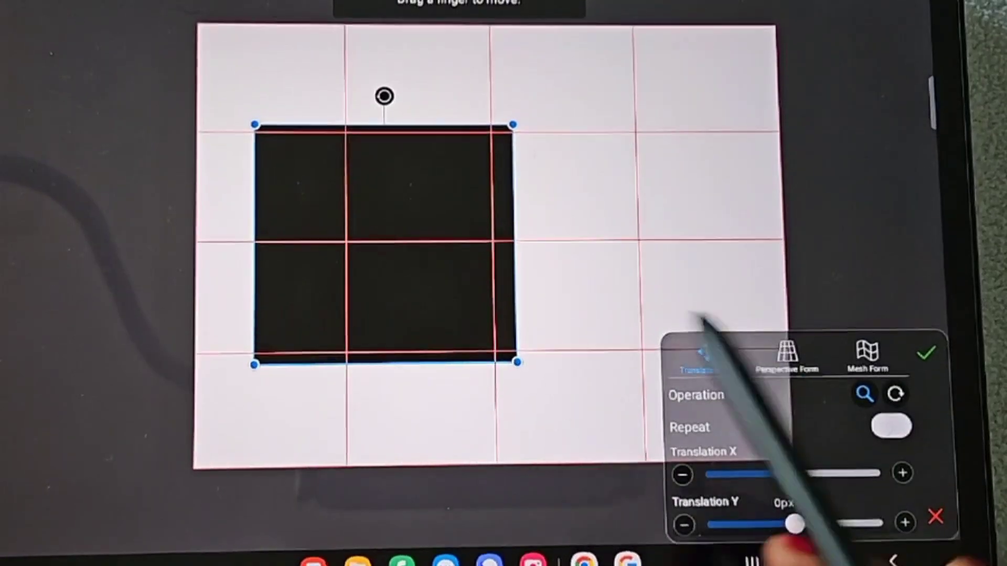
{"action": "left_click_drag", "start_coordinate": [788, 474], "coordinate": [809, 470]}
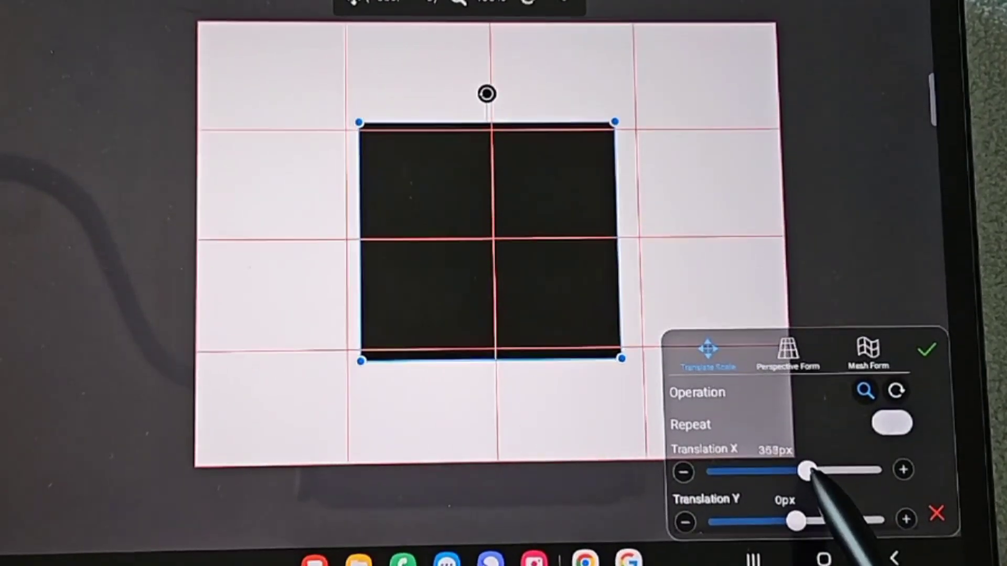
{"action": "left_click_drag", "start_coordinate": [808, 472], "coordinate": [810, 472]}
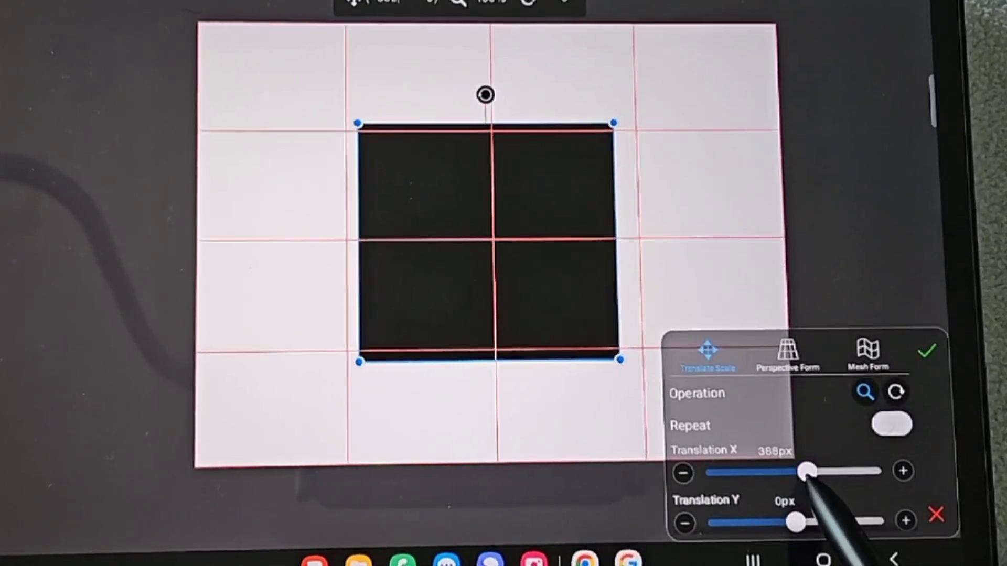
{"action": "left_click_drag", "start_coordinate": [808, 471], "coordinate": [796, 471]}
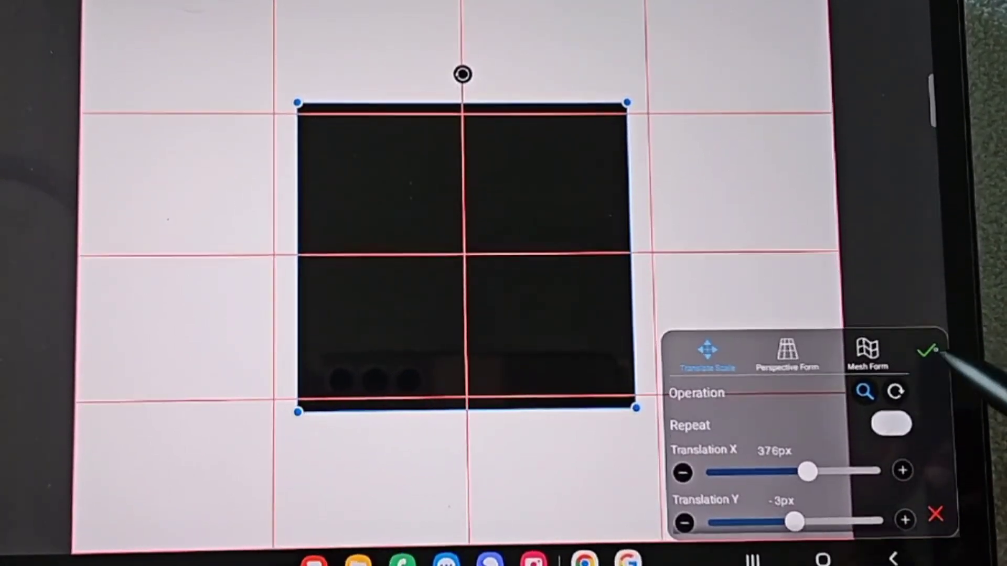
{"action": "left_click", "coordinate": [927, 350]}
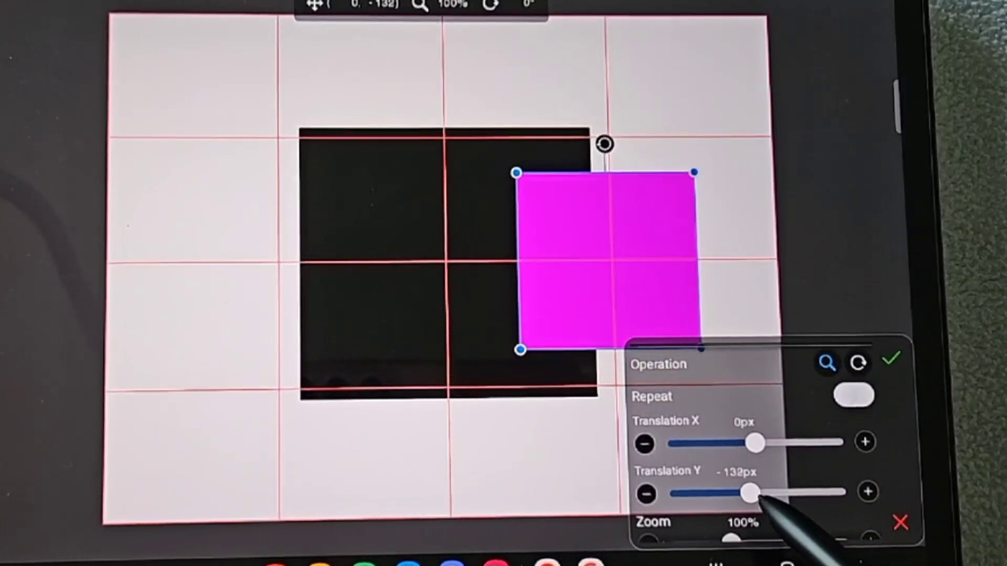
Adjust the magenta square's X and Y translation to centre it inside the black square
{"action": "left_click_drag", "start_coordinate": [756, 443], "coordinate": [753, 443]}
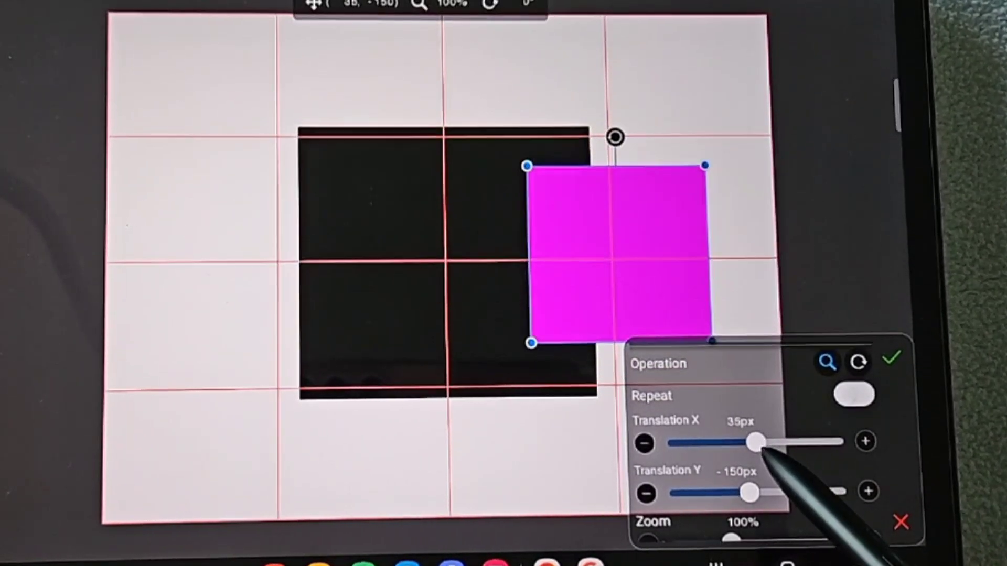
{"action": "left_click_drag", "start_coordinate": [755, 443], "coordinate": [729, 443]}
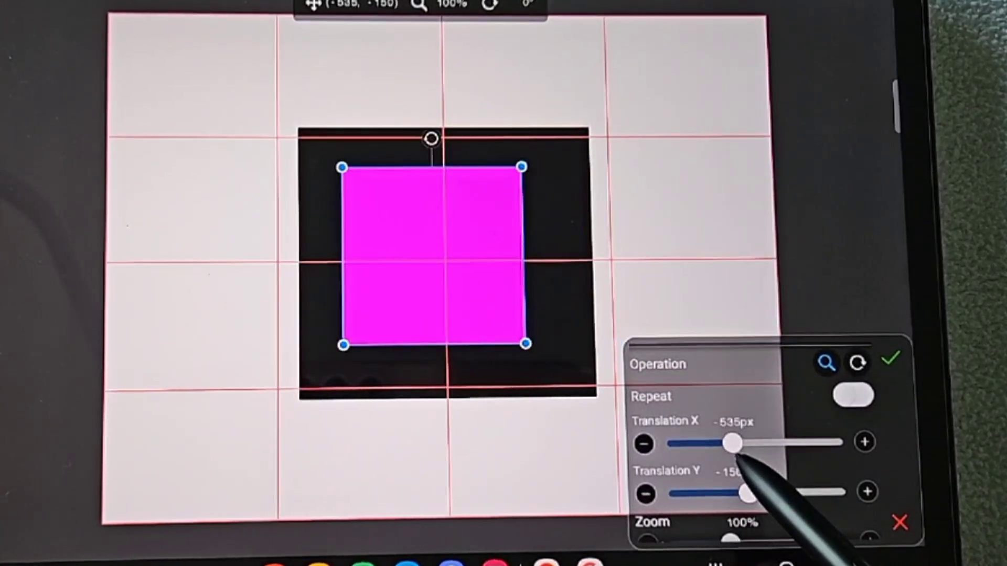
{"action": "left_click_drag", "start_coordinate": [716, 443], "coordinate": [735, 443]}
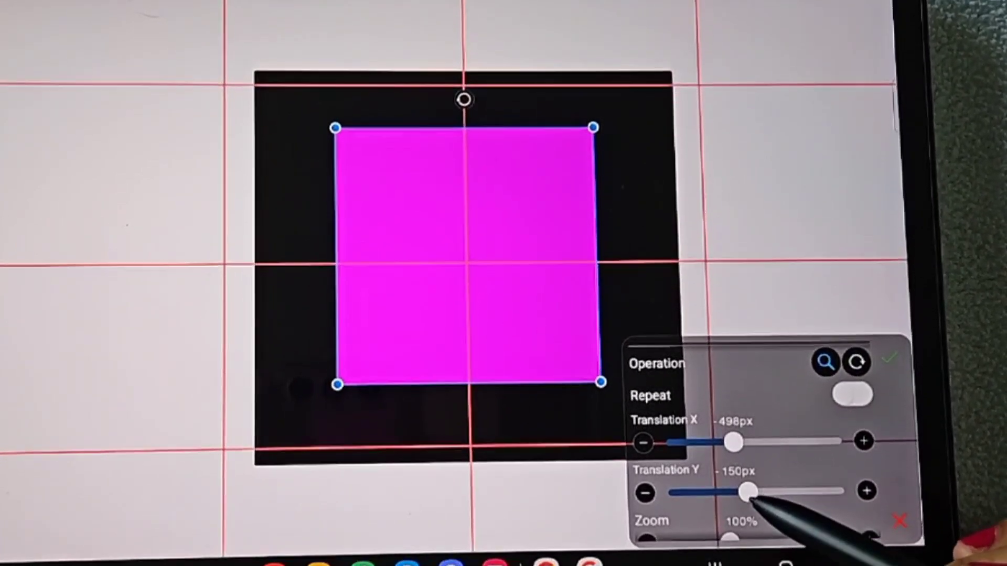
{"action": "left_click_drag", "start_coordinate": [746, 491], "coordinate": [746, 492]}
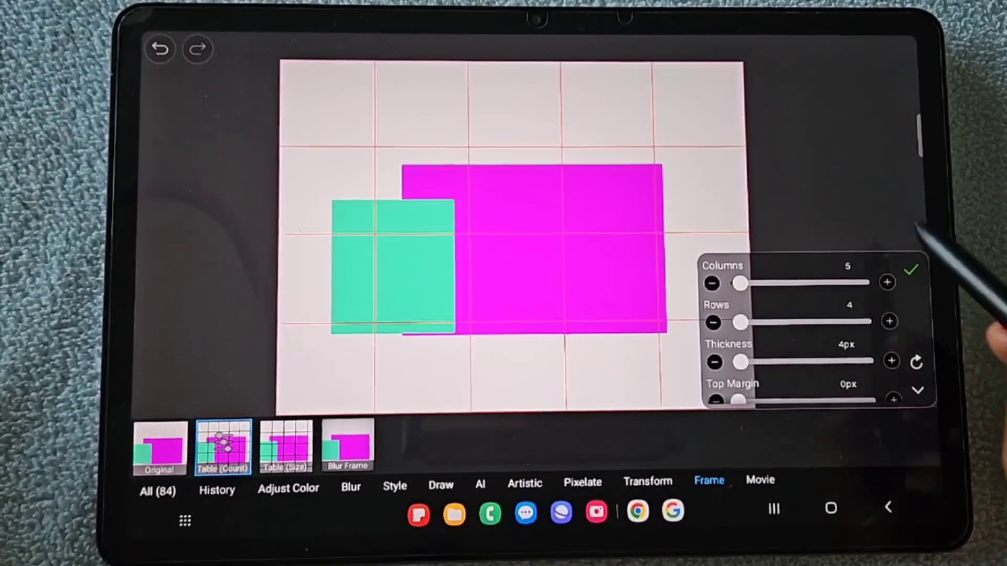
Change the Table (Count) grid to 6 columns and 7 rows and confirm
{"action": "left_click", "coordinate": [890, 323]}
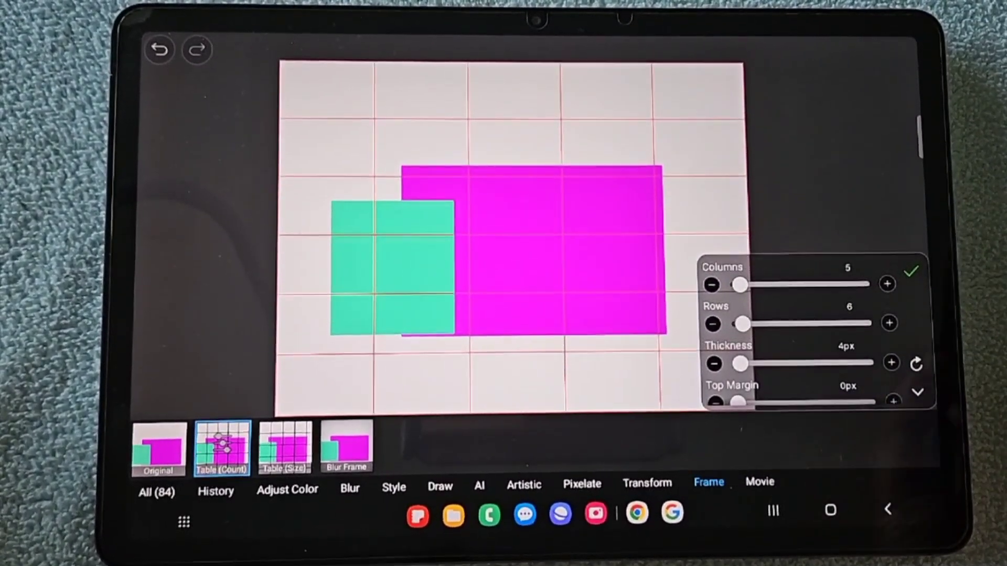
{"action": "left_click", "coordinate": [890, 323]}
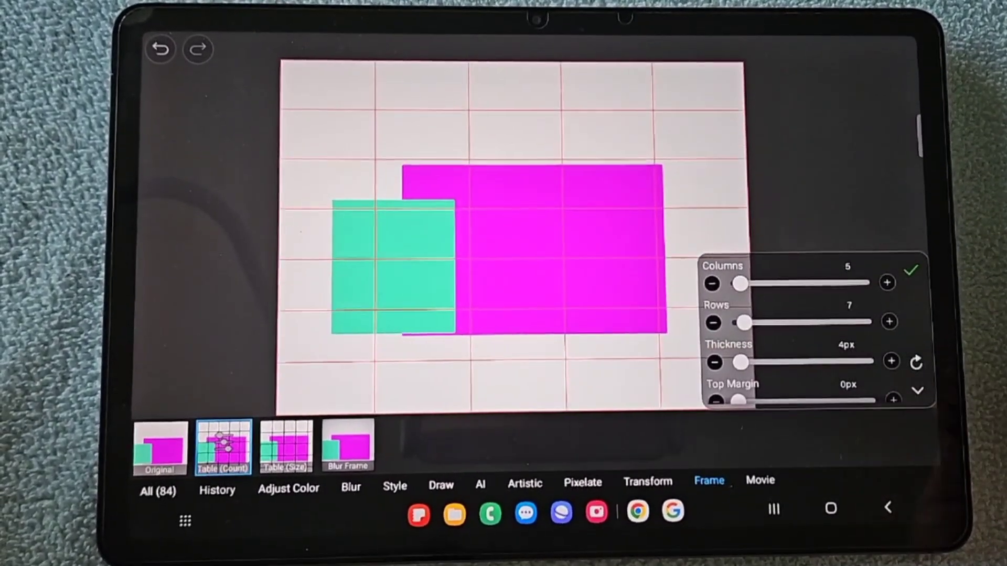
{"action": "left_click", "coordinate": [887, 282]}
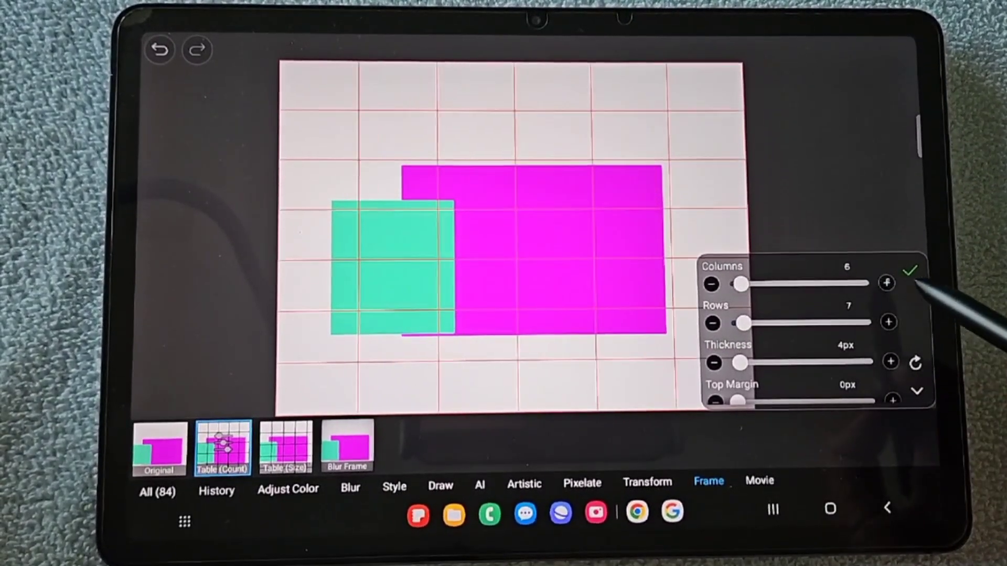
{"action": "left_click", "coordinate": [911, 271]}
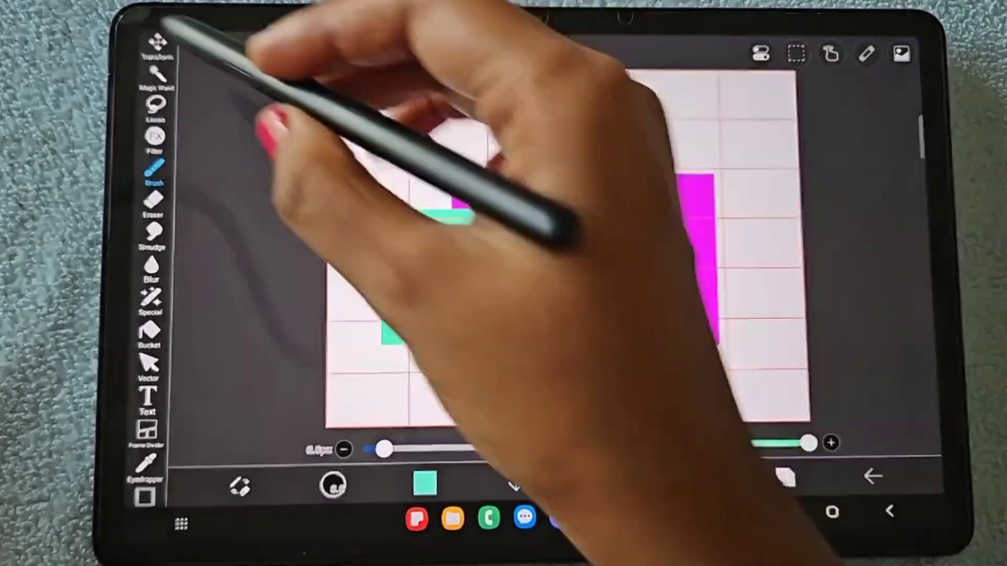
{"action": "left_click", "coordinate": [152, 45]}
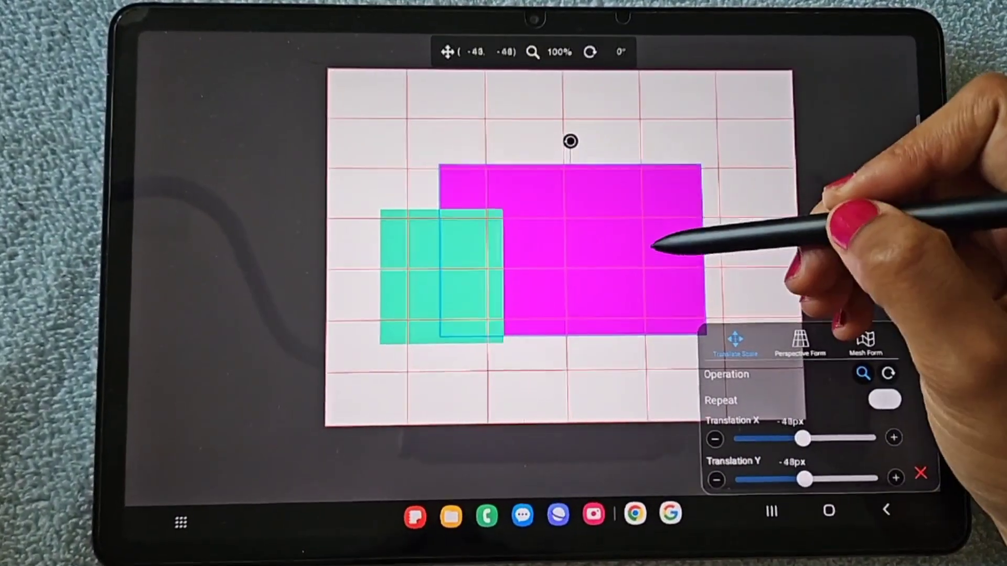